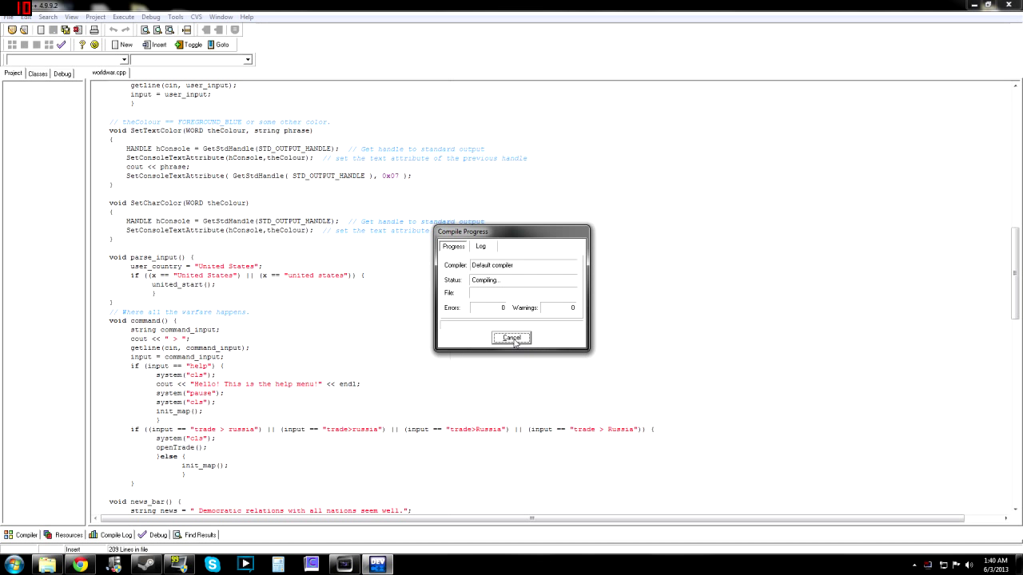
- Cancel the worldwar.cpp compilation in the Compile Progress dialog
left_click(511, 337)
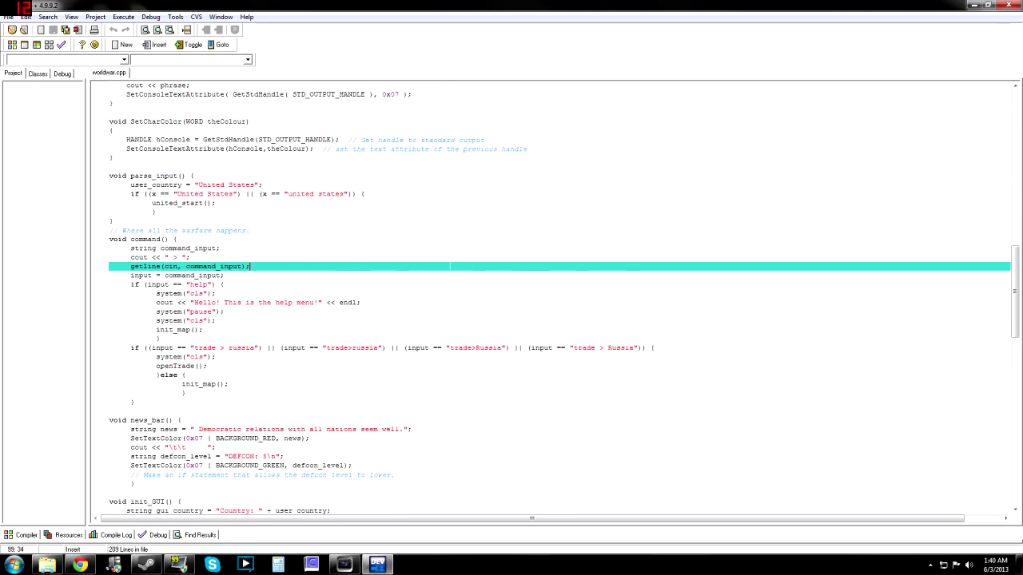
scroll("up", 3)
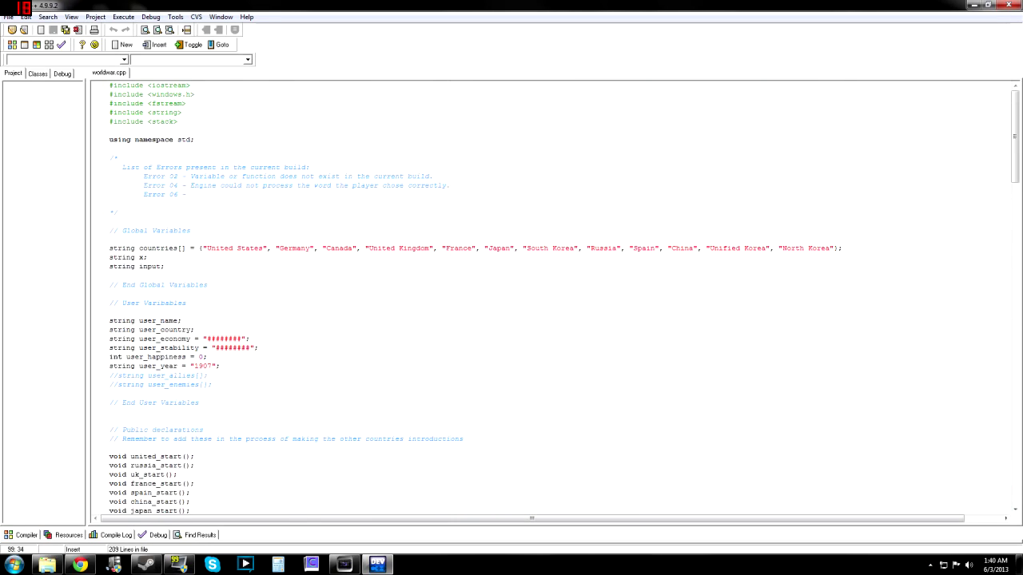
scroll("down", 3)
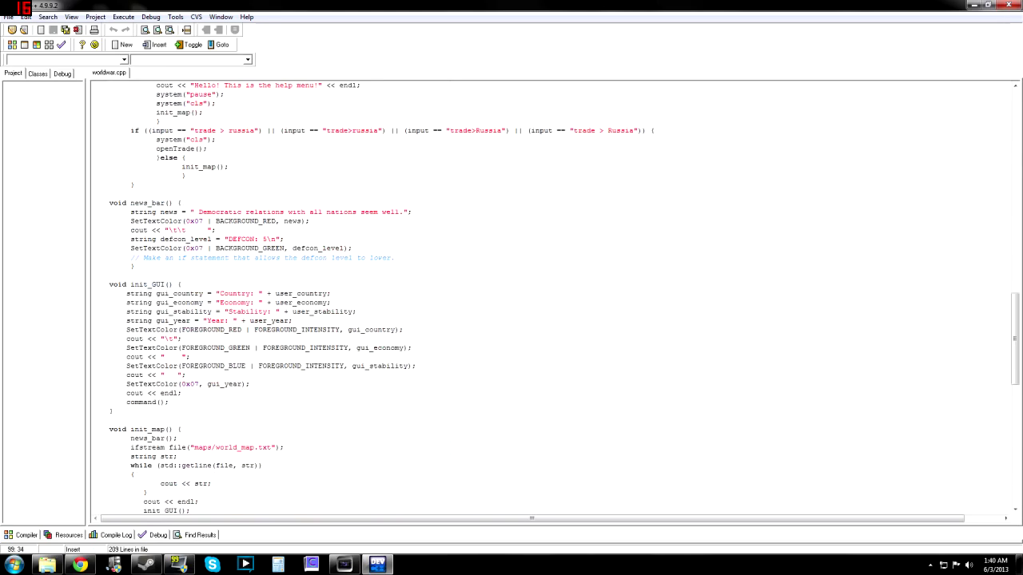
scroll("down", 3)
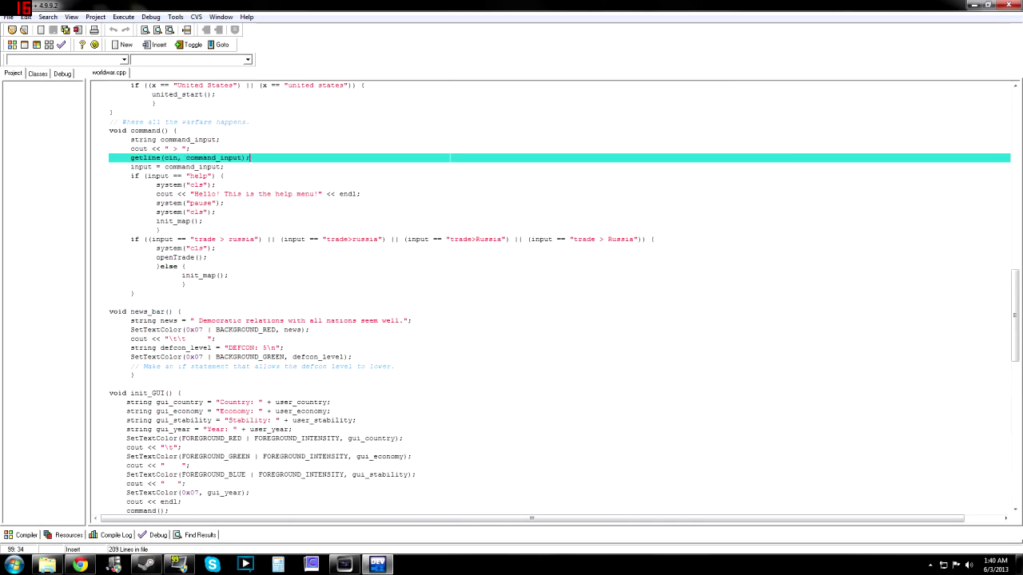
scroll("up", 3)
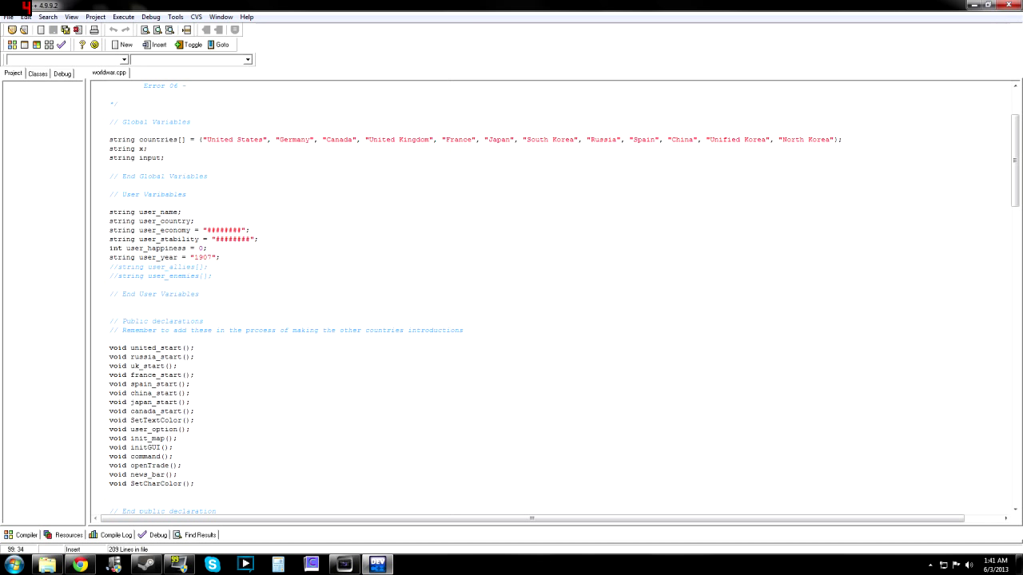
scroll("up", 3)
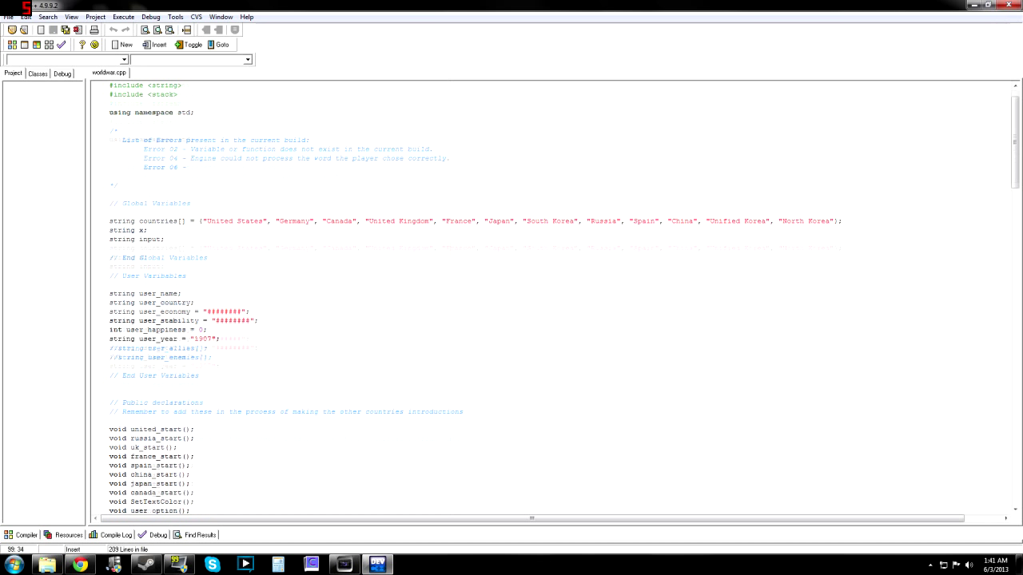
scroll("down", 3)
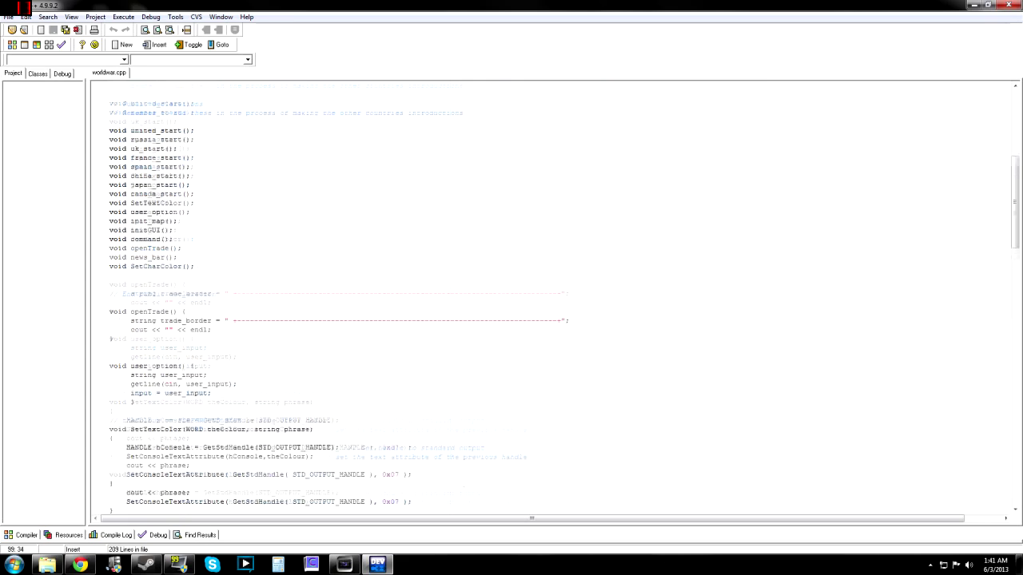
scroll("up", 3)
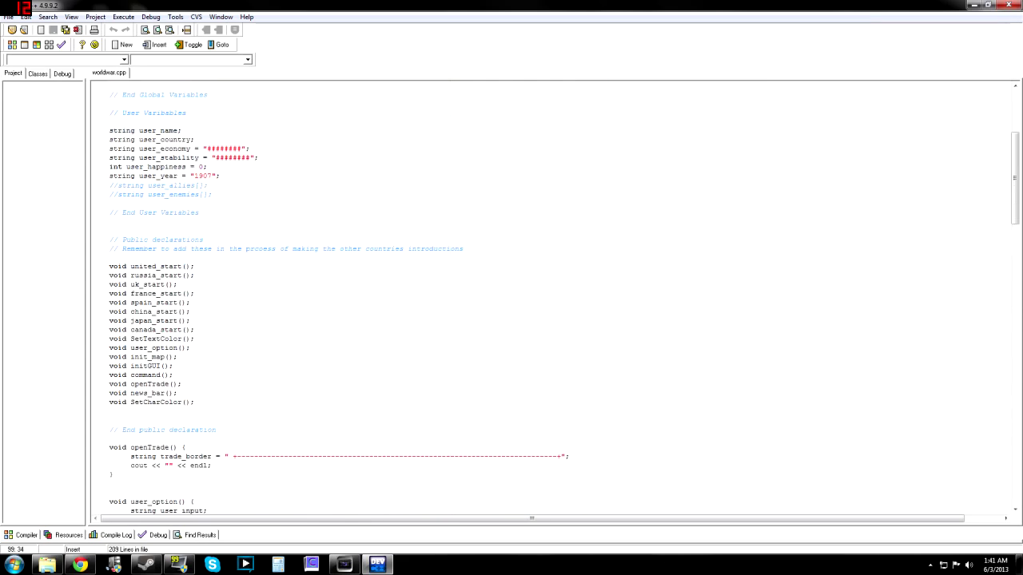
scroll("down", 3)
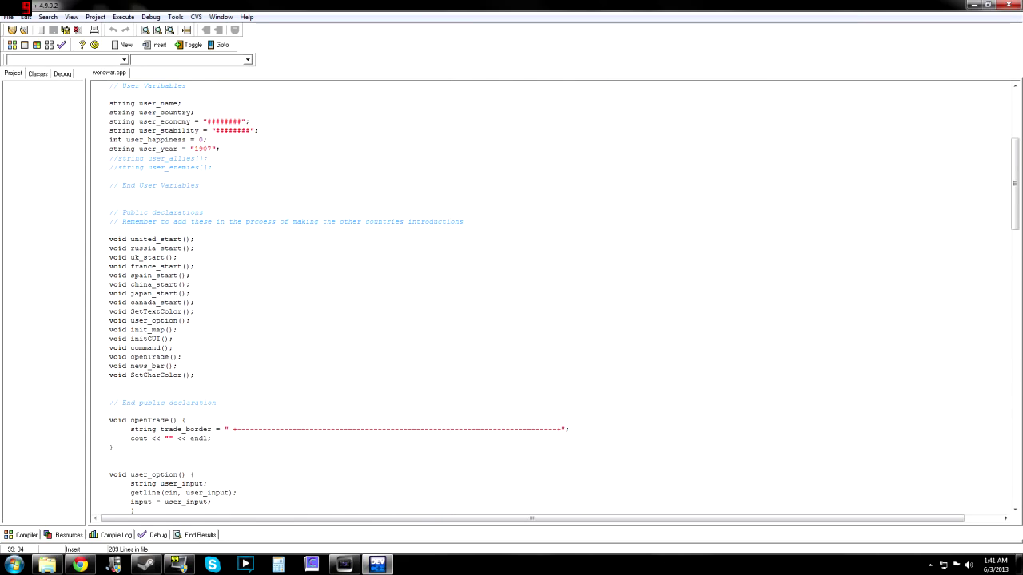
scroll("up", 3)
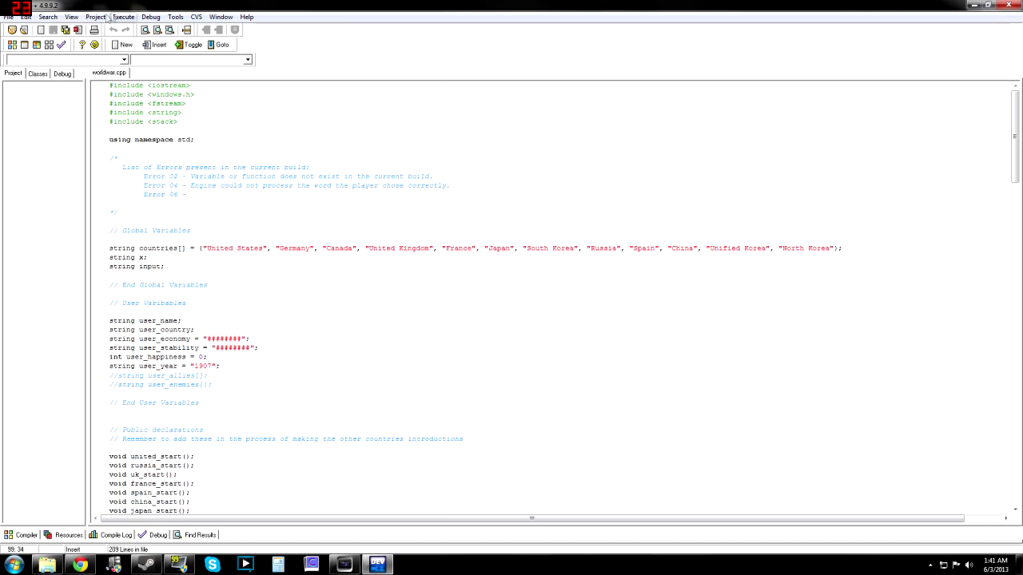
- Run Execute > Compile & Run on worldwar.cpp to launch the game
left_click(123, 17)
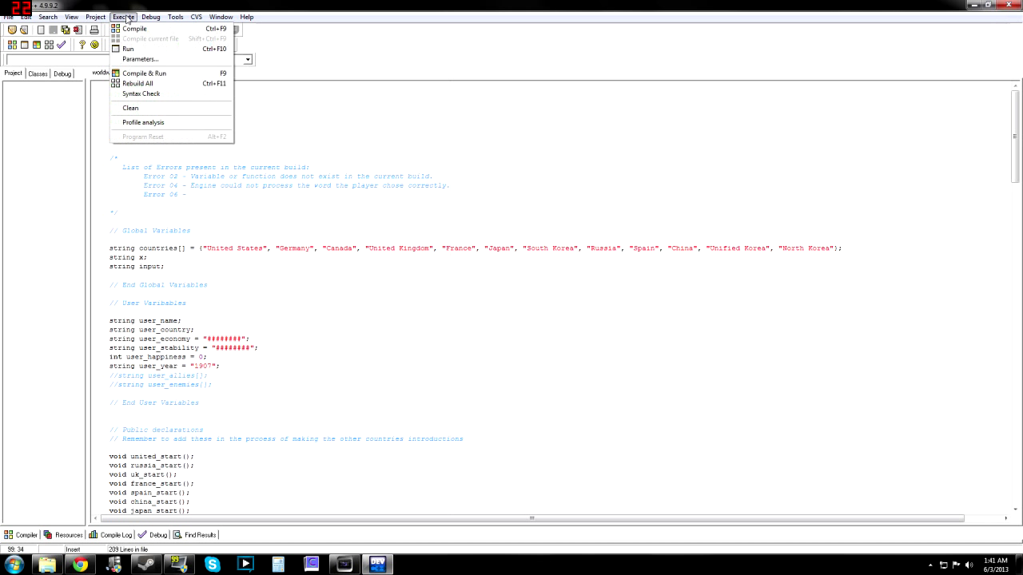
left_click(134, 28)
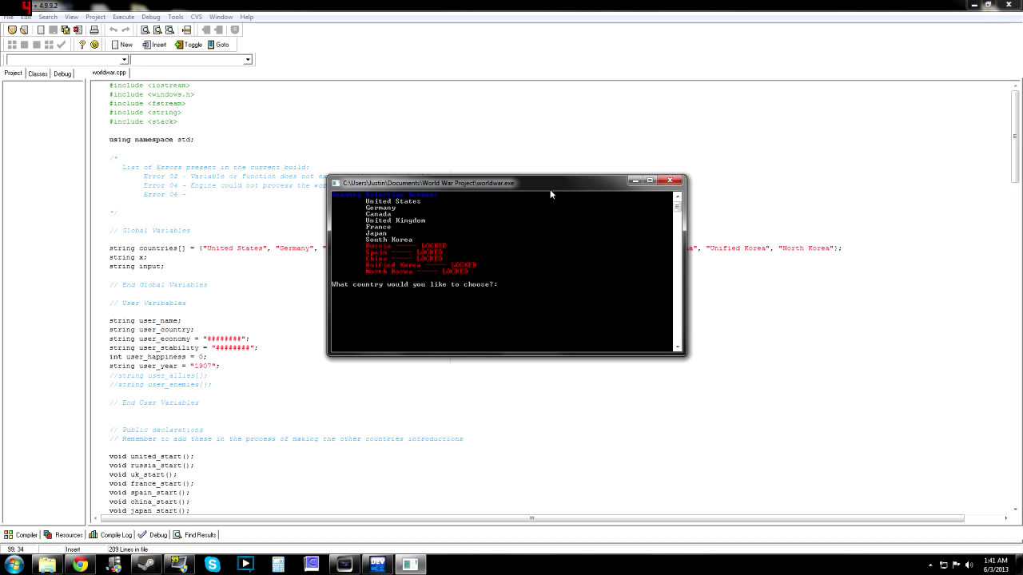
- Choose United States as the country and name the leader 'AtheistZilla'
type("United Sta")
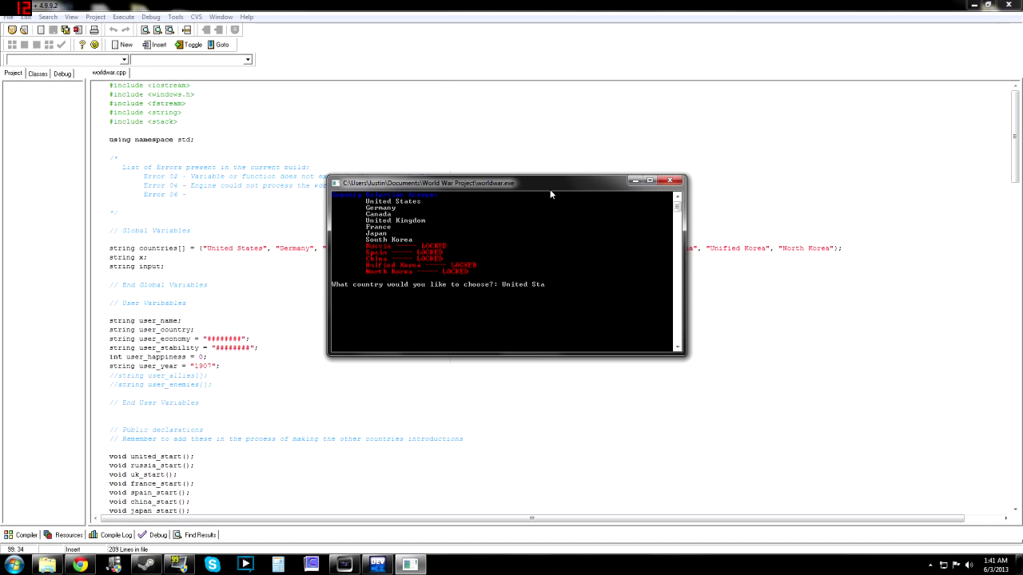
type("tes")
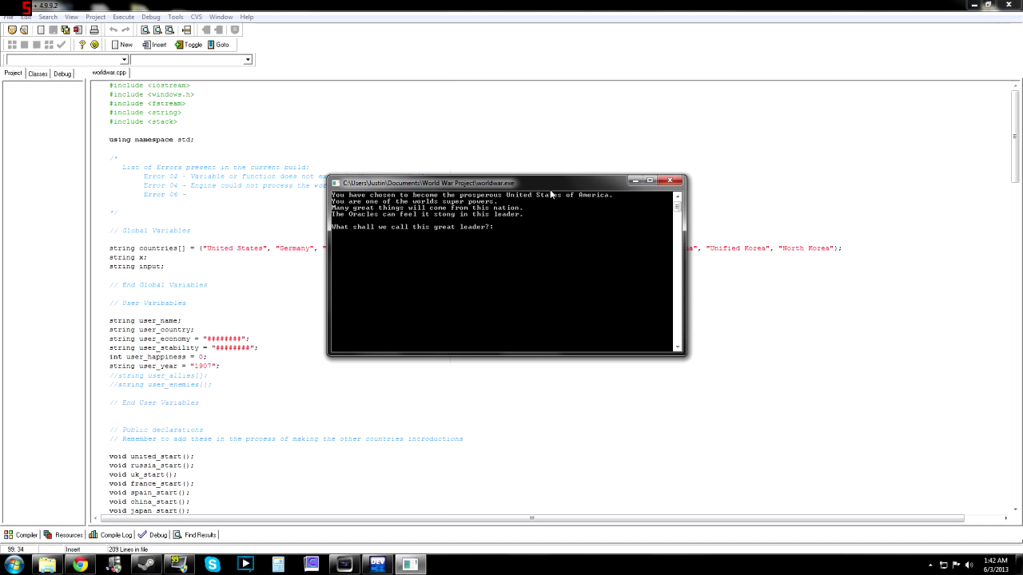
mouse_move(980, 21)
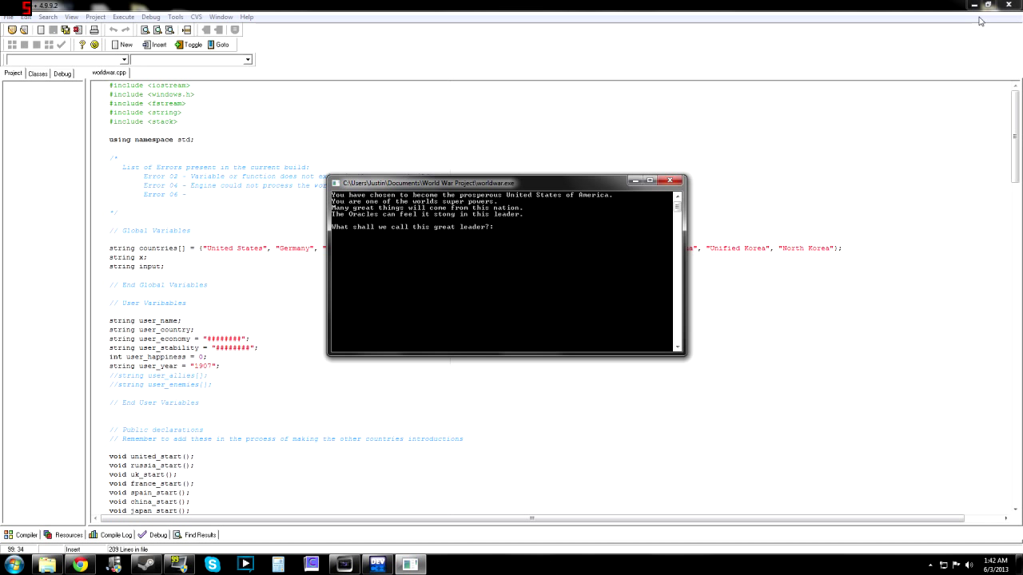
type("Justin")
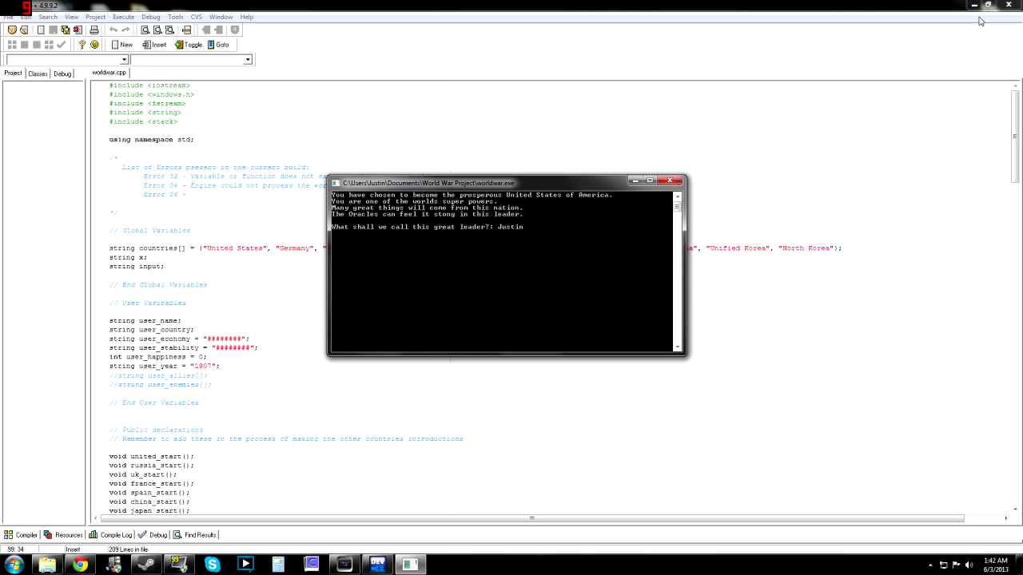
type("Athe")
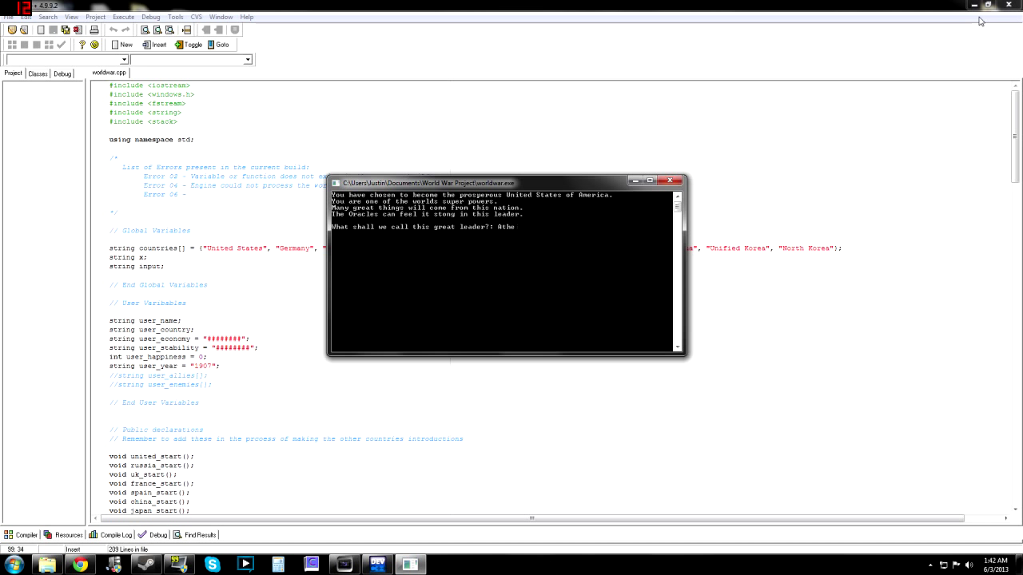
type("AtheistZilla")
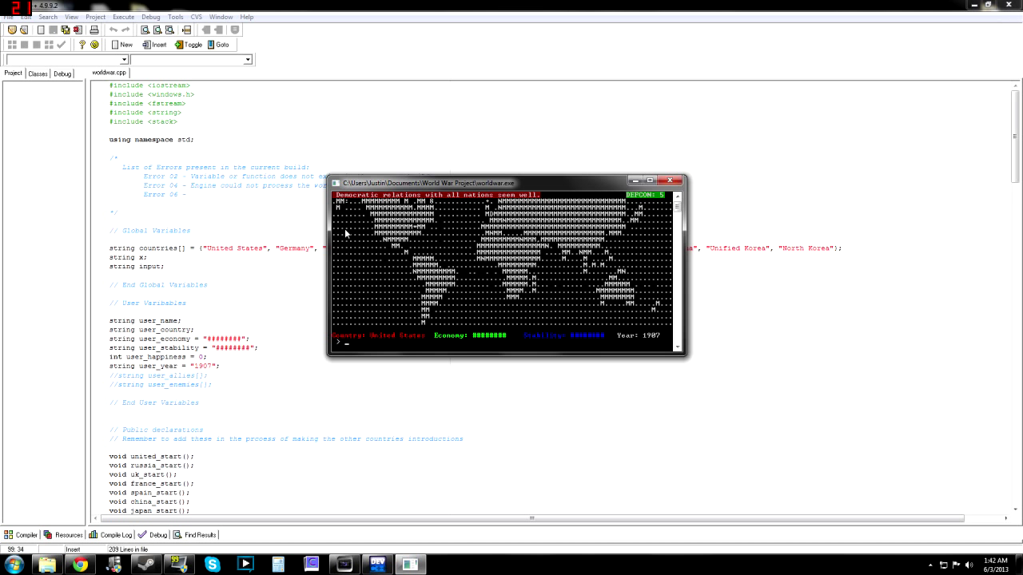
mouse_move(666, 231)
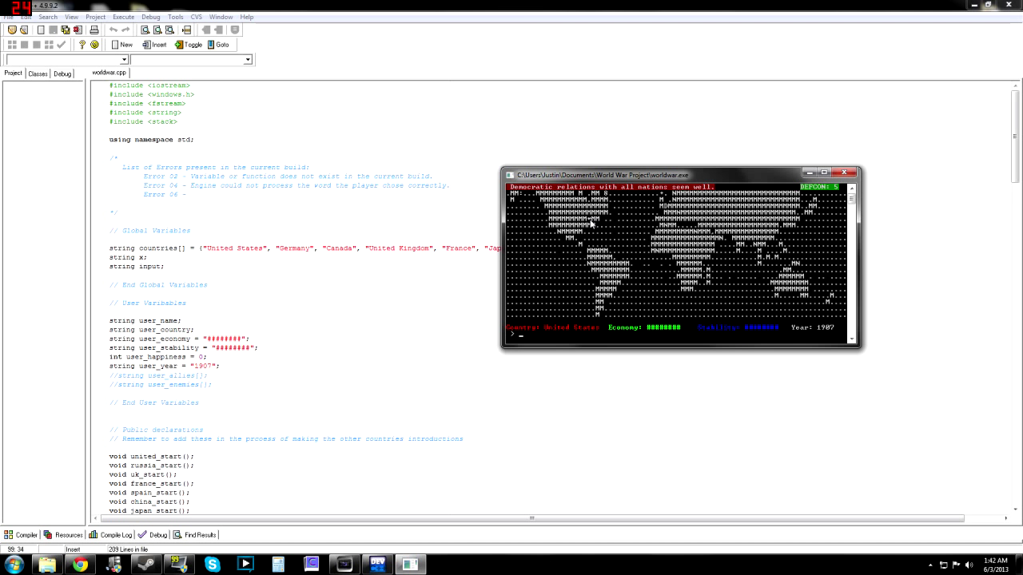
mouse_move(597, 238)
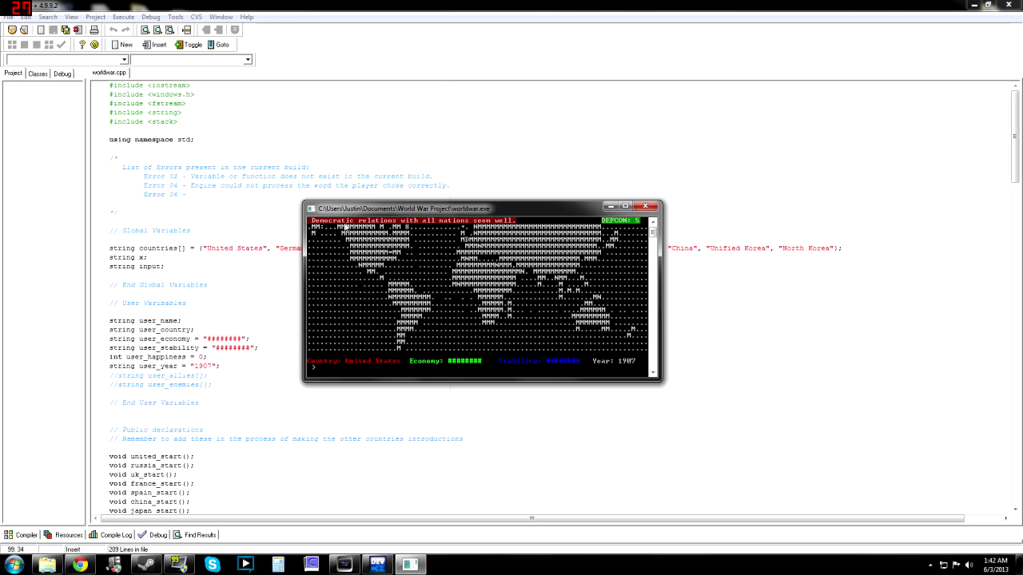
mouse_move(582, 216)
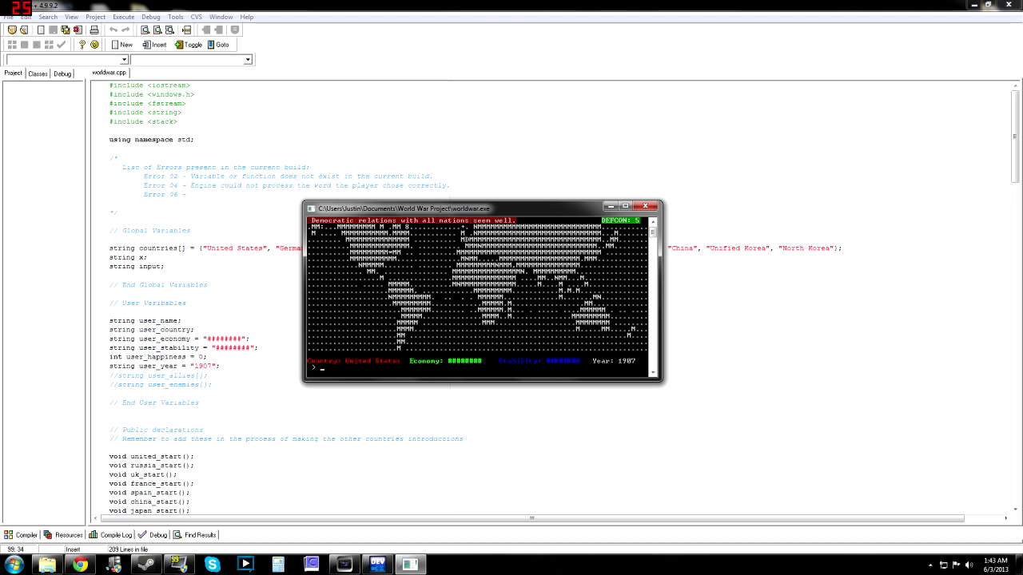
mouse_move(461, 380)
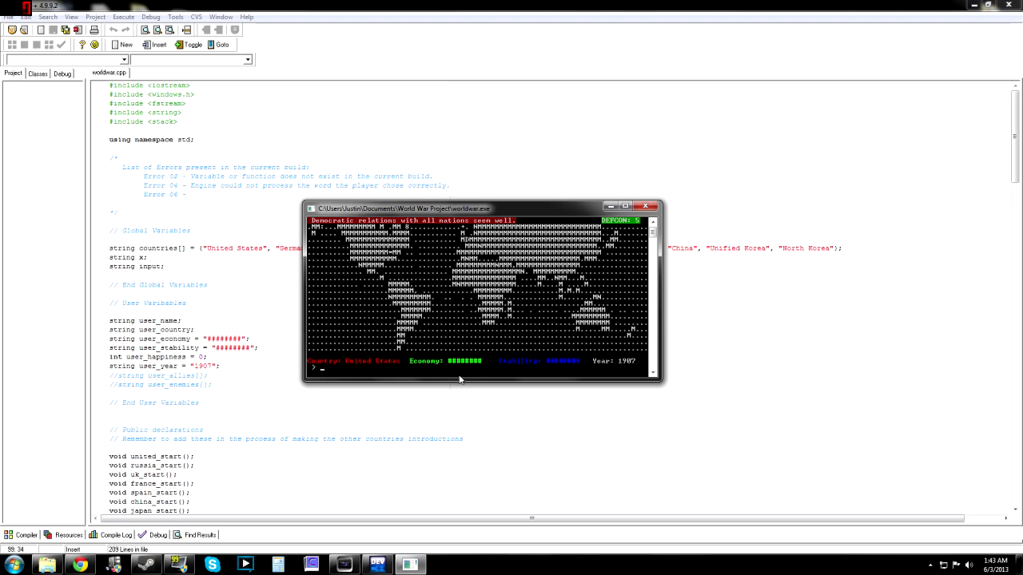
- Enter the help command, then type a trade command toward Russia
type("trad")
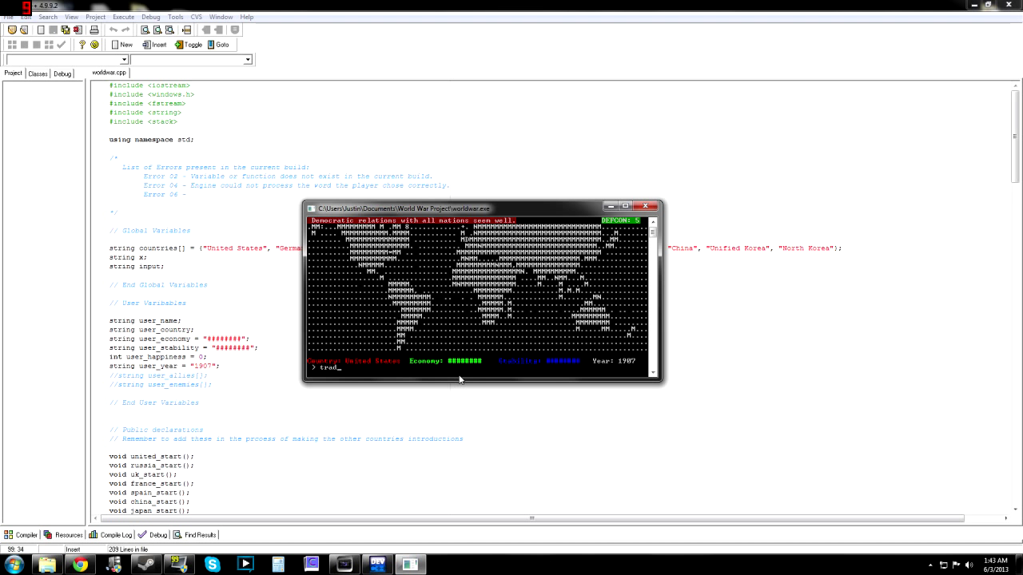
type("help")
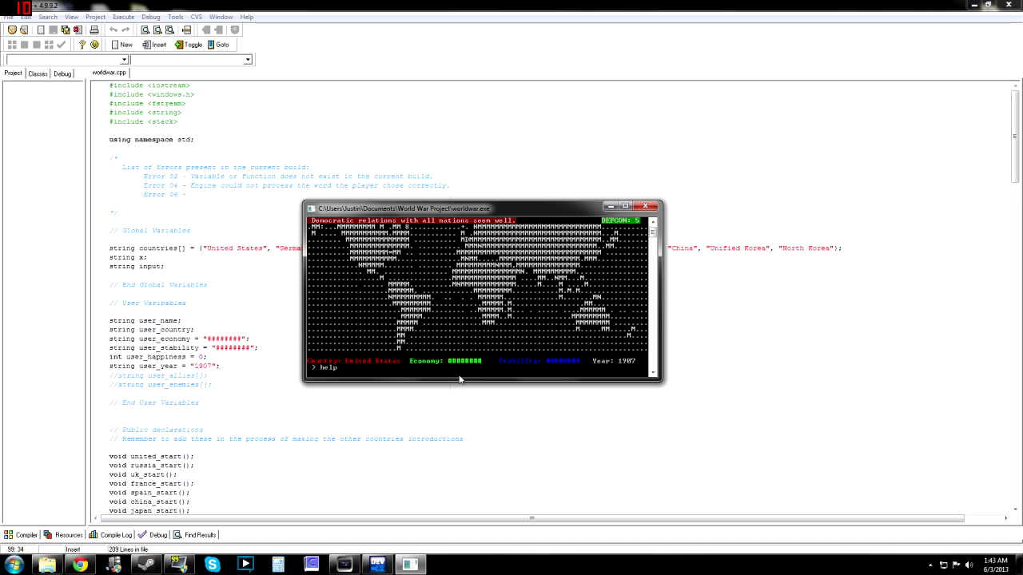
key("Return")
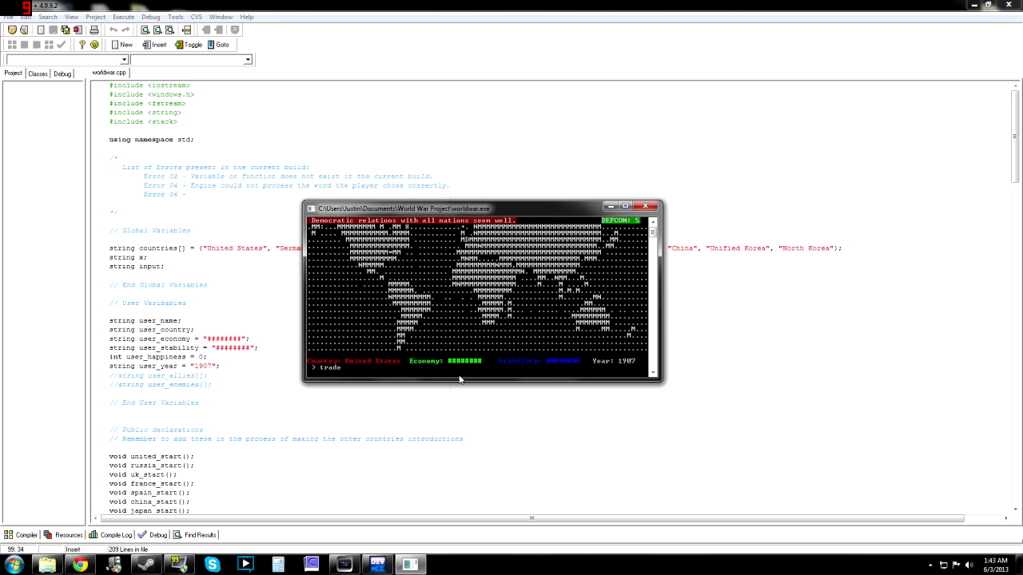
type("rus")
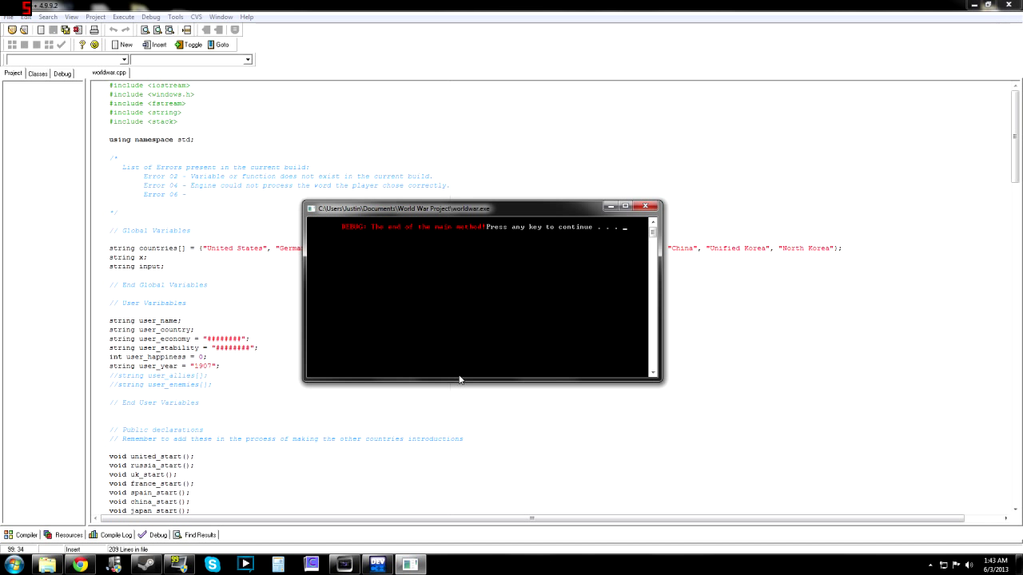
mouse_move(612, 375)
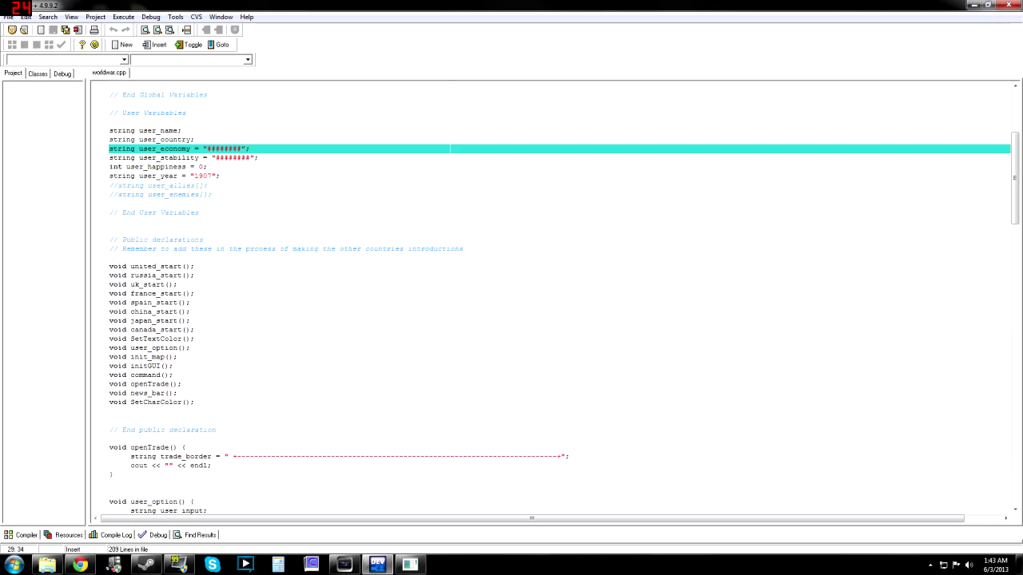
- Scroll to openTrade() and highlight its cout output line
scroll("down", 3)
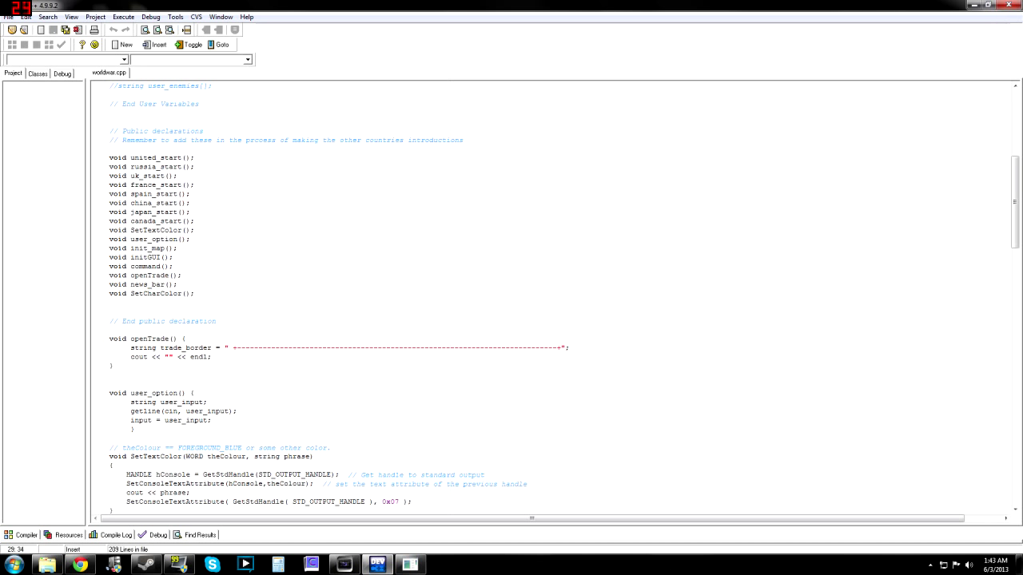
double_click(166, 358)
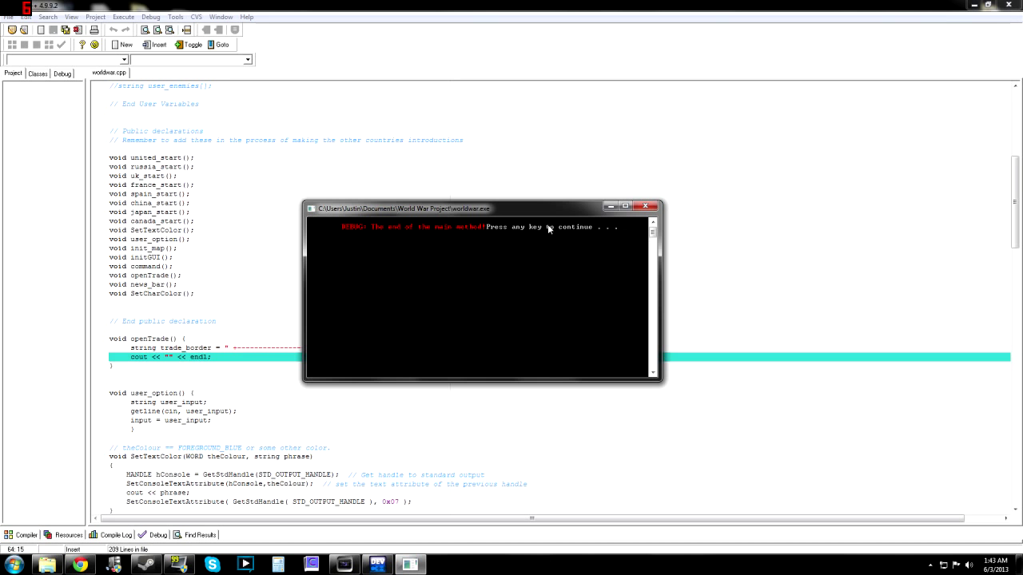
mouse_move(549, 230)
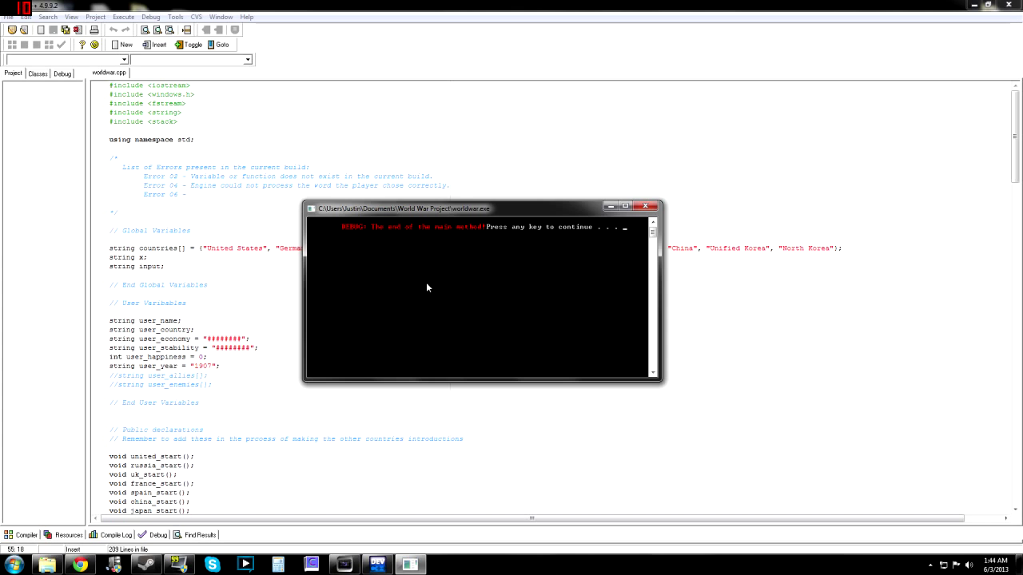
mouse_move(408, 314)
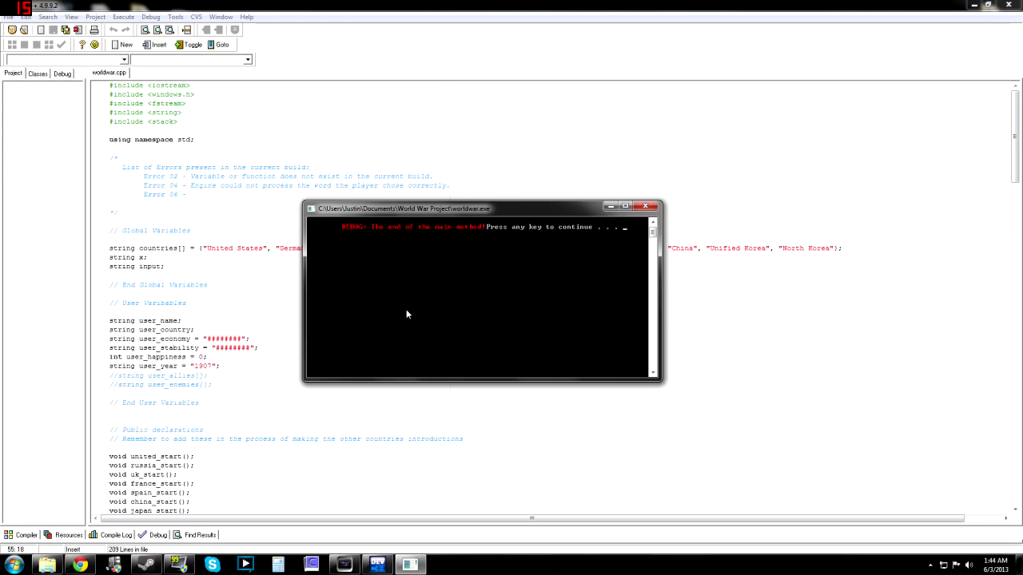